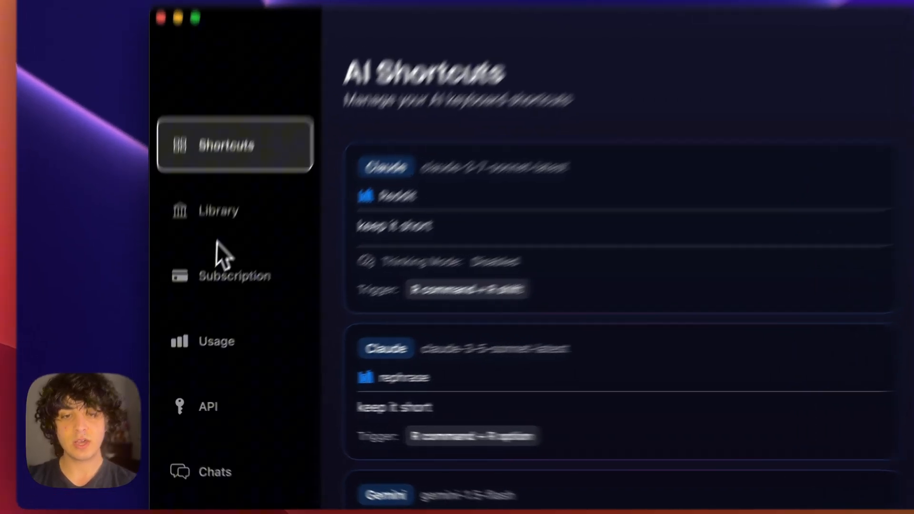
Show the Library with the saved rephrase, optimize and Reddit custom prompts
click(218, 210)
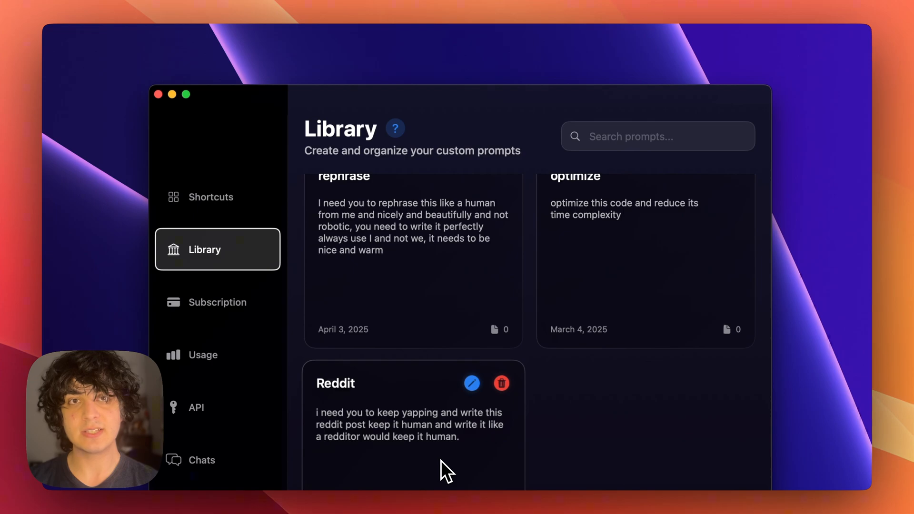
mouse_move(421, 473)
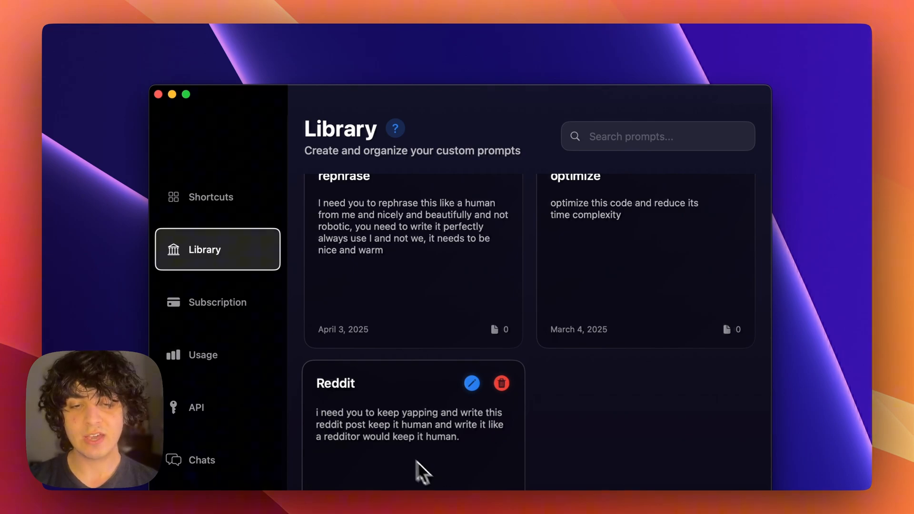
mouse_move(363, 420)
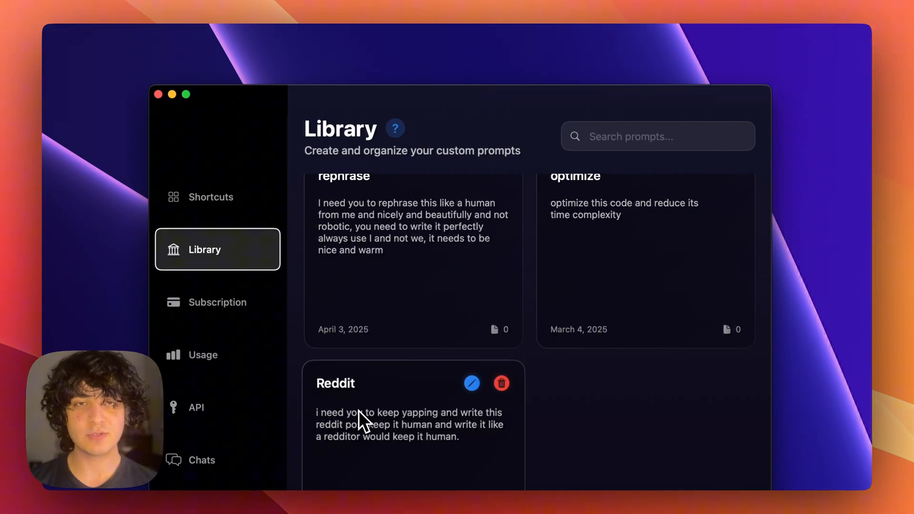
mouse_move(297, 378)
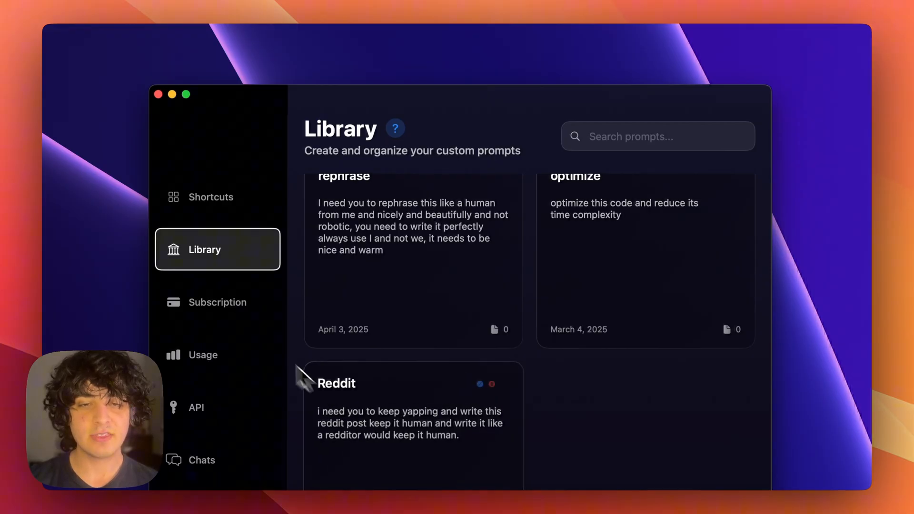
Edit the Claude 3.7 shortcut and attach the Reddit library prompt to it
click(210, 197)
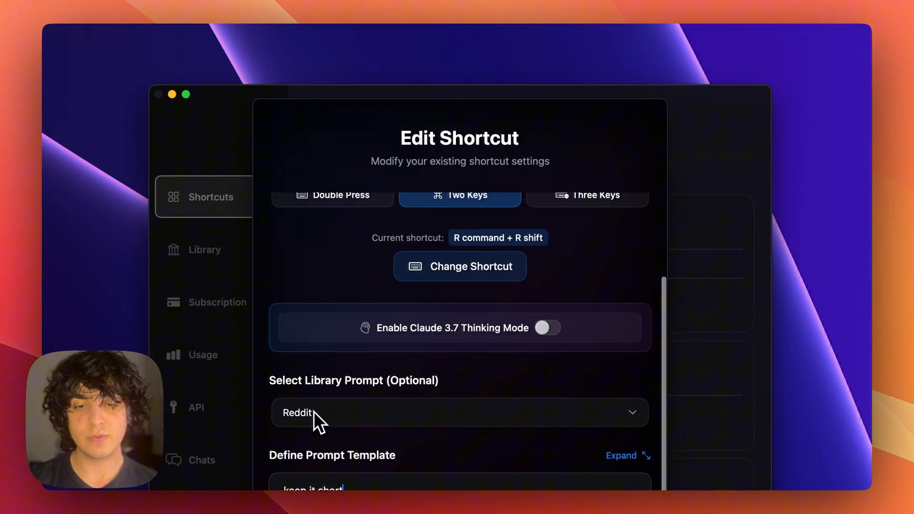
click(460, 412)
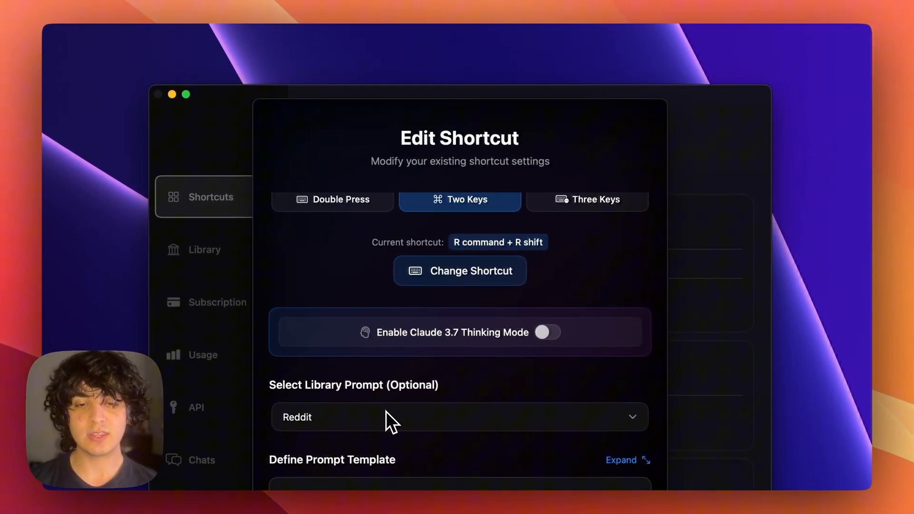
click(459, 417)
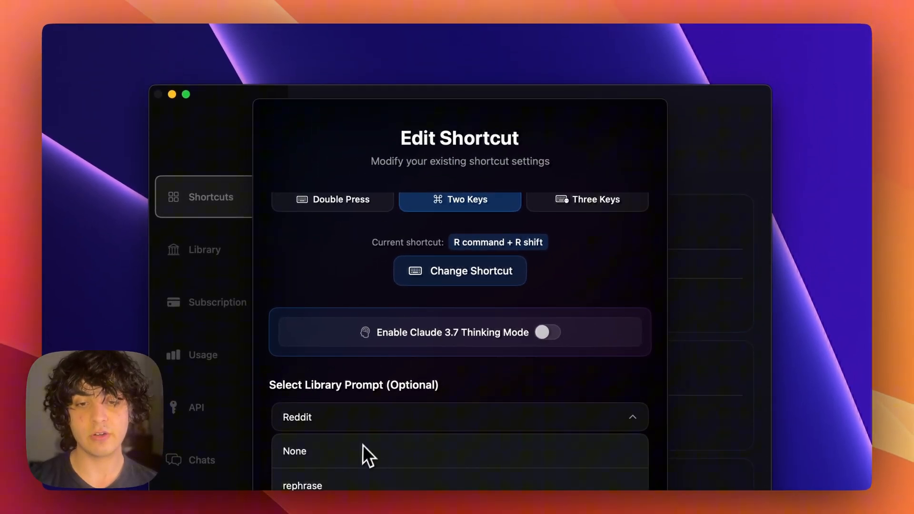
click(459, 418)
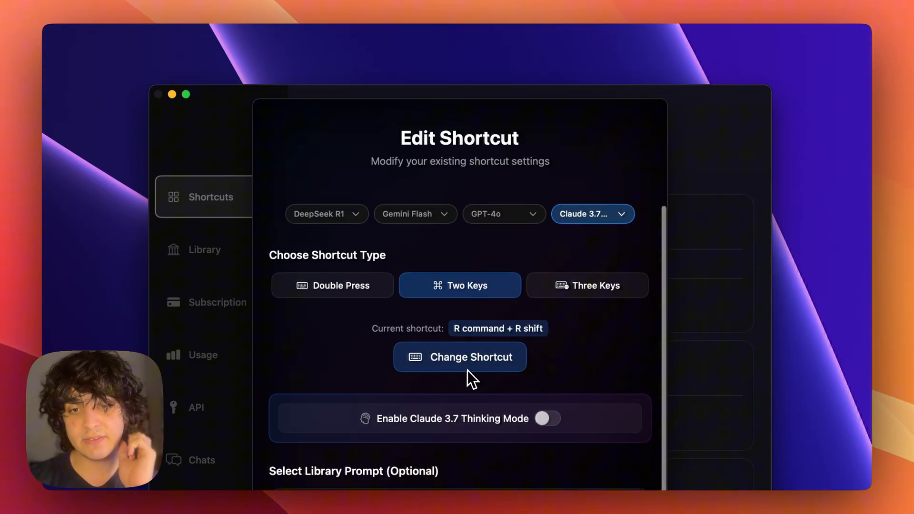
Set the trigger keys to R command + R shift, save, and return to the shortcut's settings
click(459, 357)
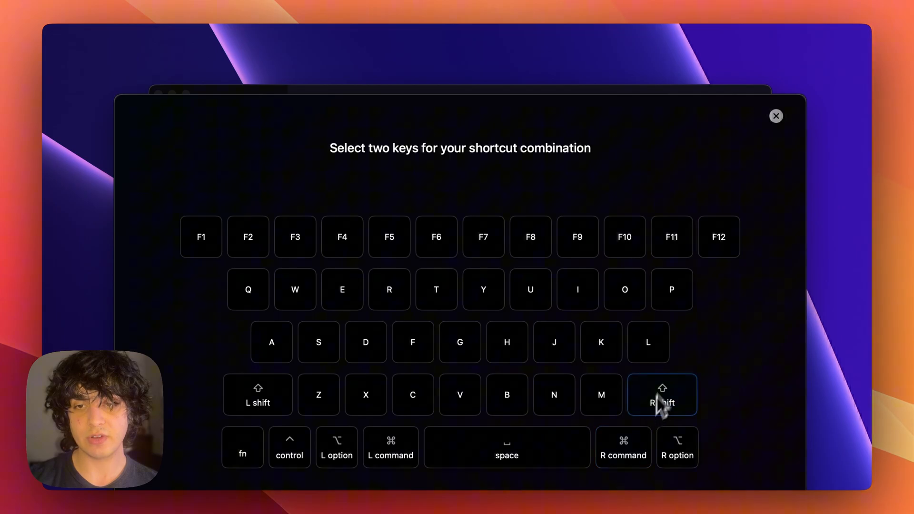
click(663, 394)
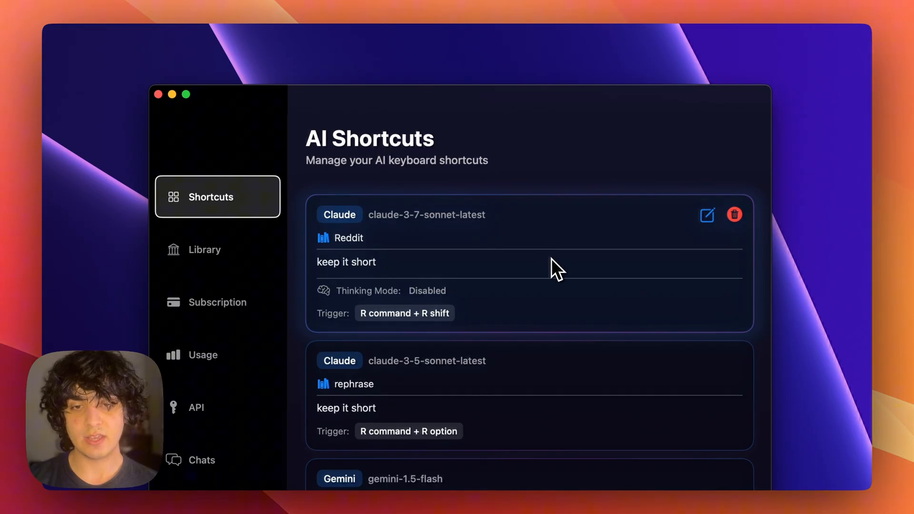
click(706, 214)
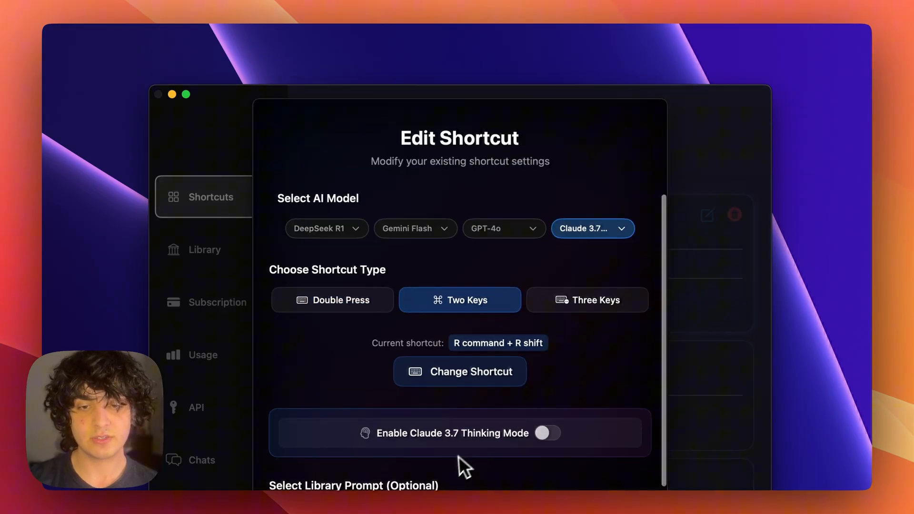
scroll(down, 3)
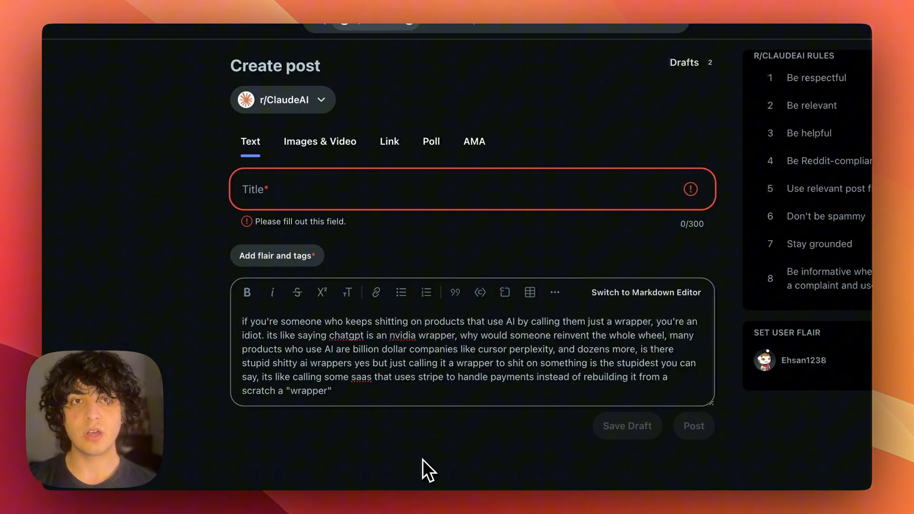
Rewrite the selected post body into a longer redditor-style rant via the Reddit shortcut
double_click(474, 363)
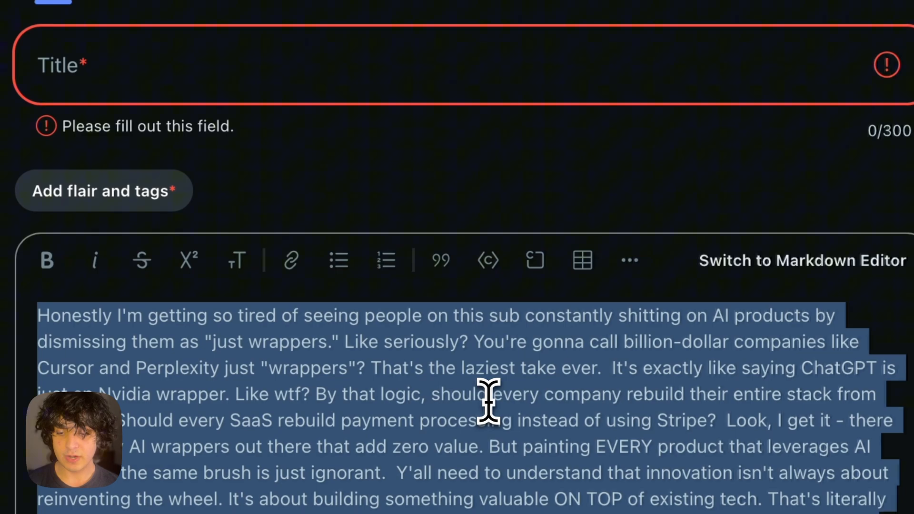
mouse_move(487, 417)
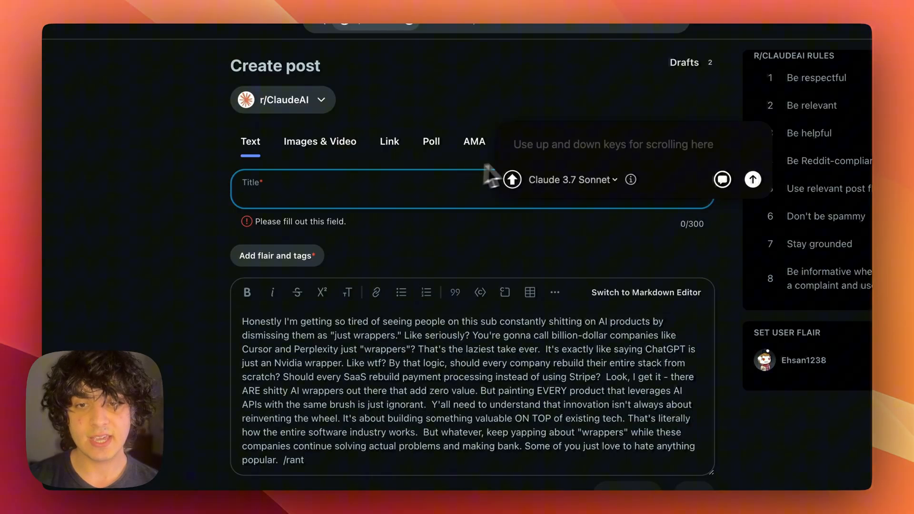
Ask Claude for a funny, catchy short reddit title and fill in 'Wrapper Rage: When You Don't Understand How Software Actually Works'
text(give this)
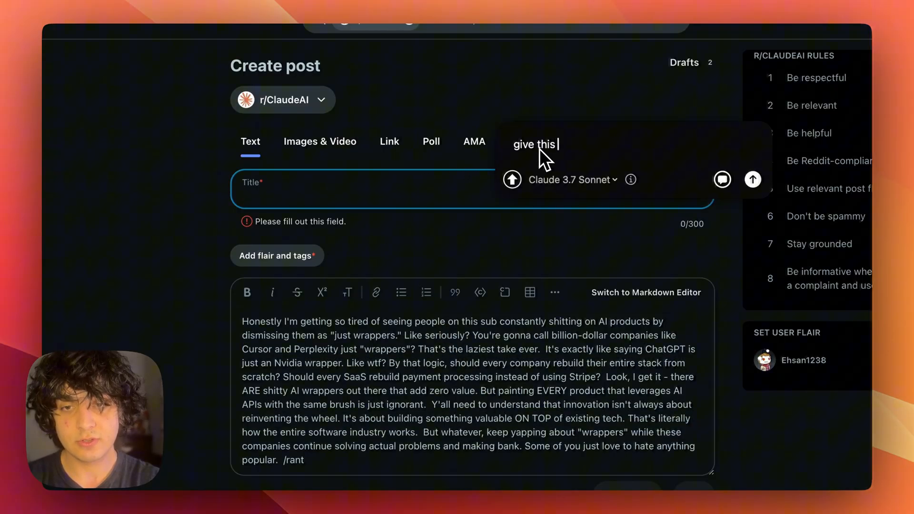
text(post a good funny catchy)
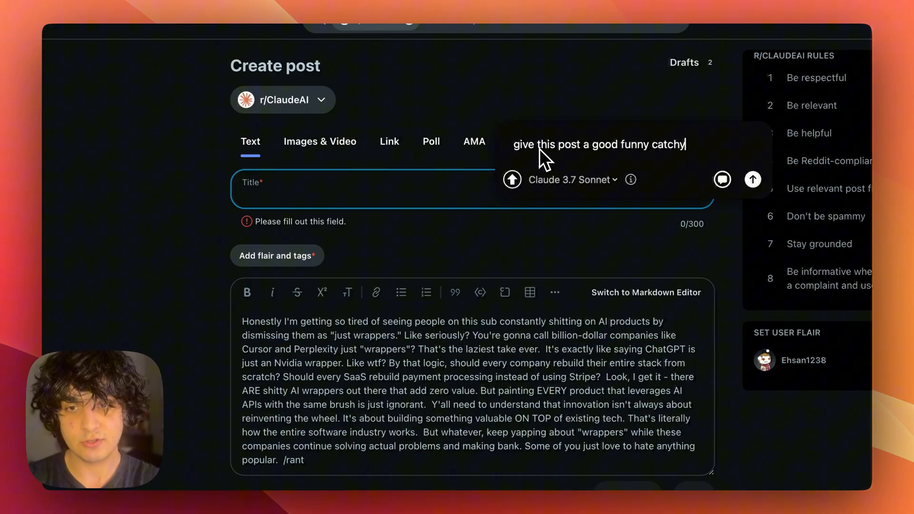
text(short reddit)
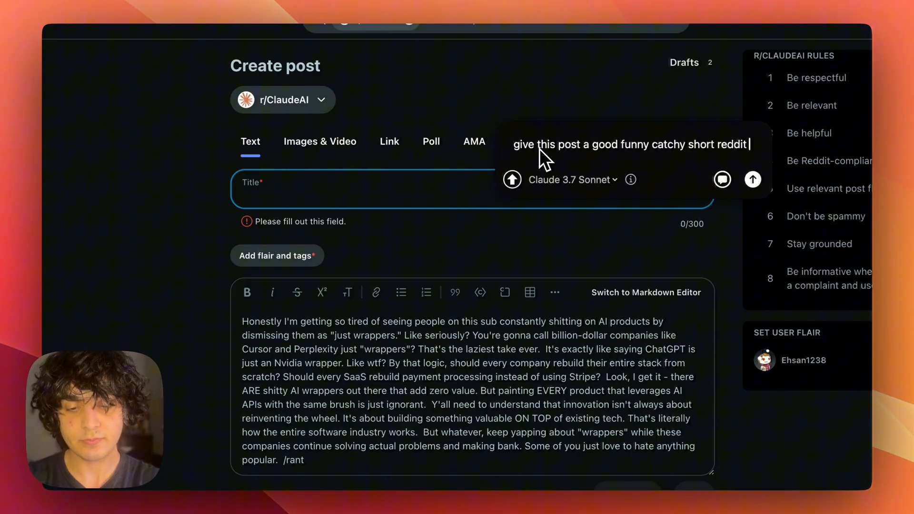
click(753, 179)
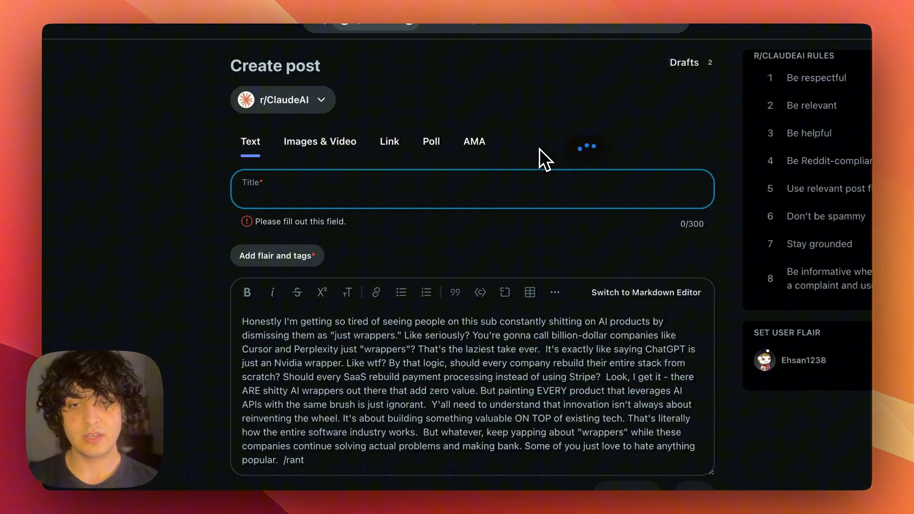
text("Wrapper Rage: When You Don't Understand How Software Actually Works")
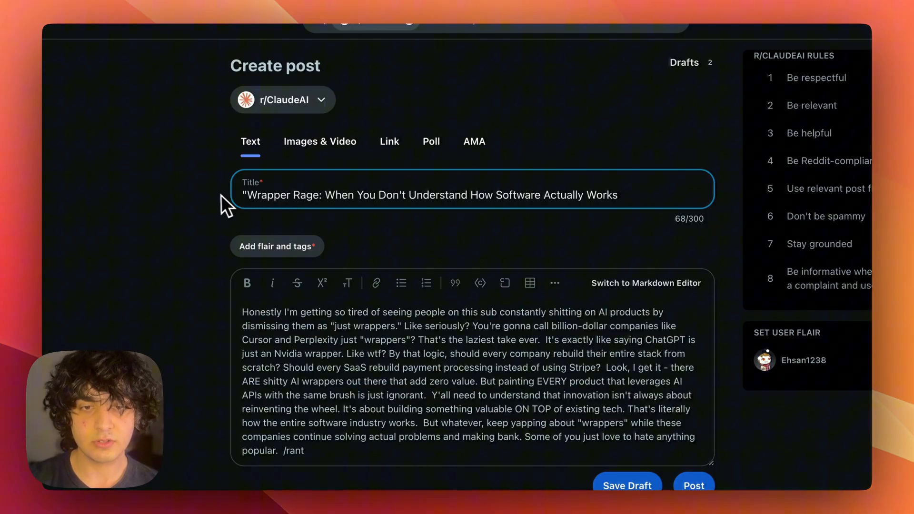
Trim the title, add the News: General relevant AI and Claude news flair, and publish to r/ClaudeAI
key(Backspace)
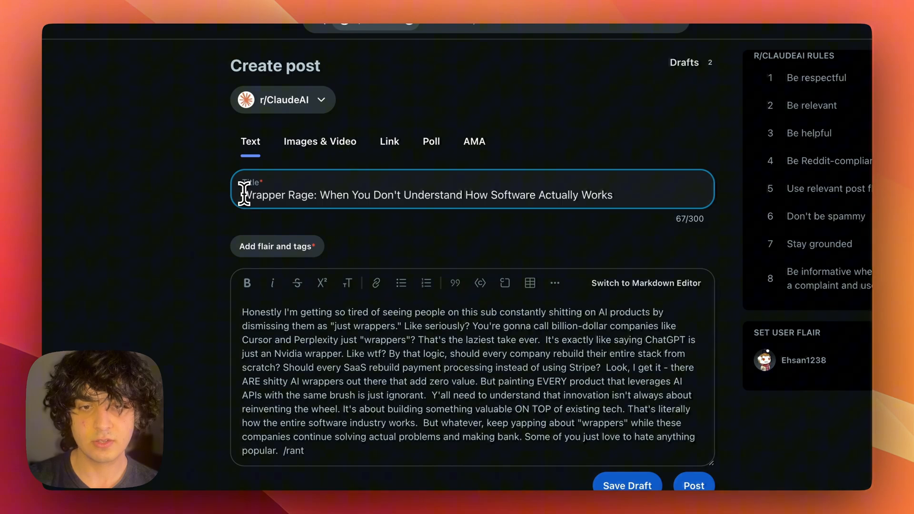
mouse_move(319, 194)
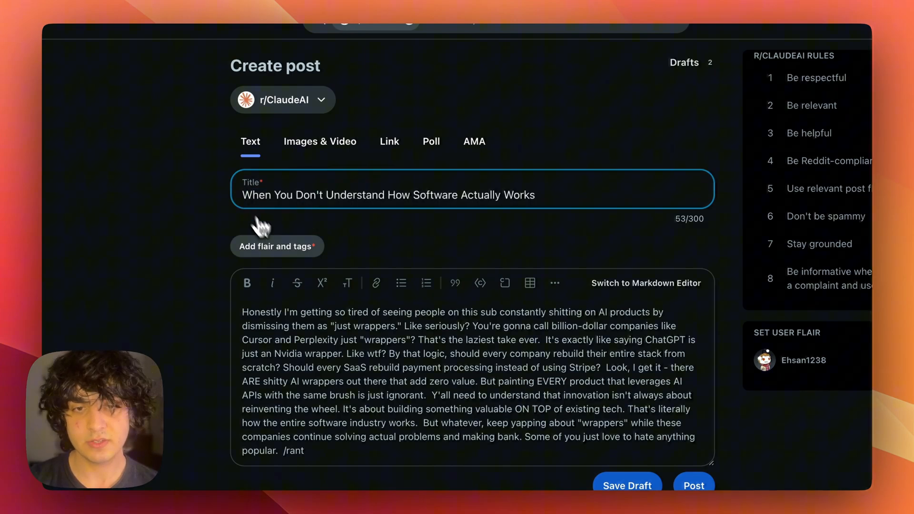
click(276, 246)
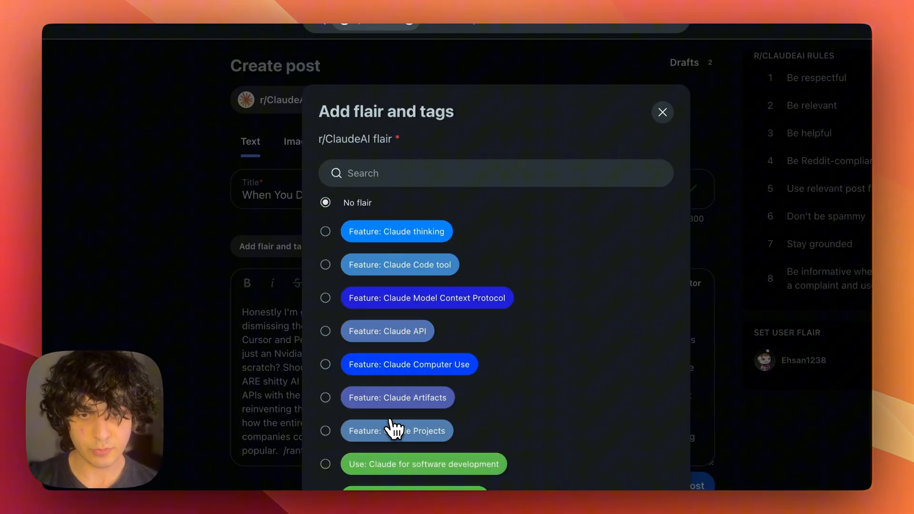
scroll(down, 3)
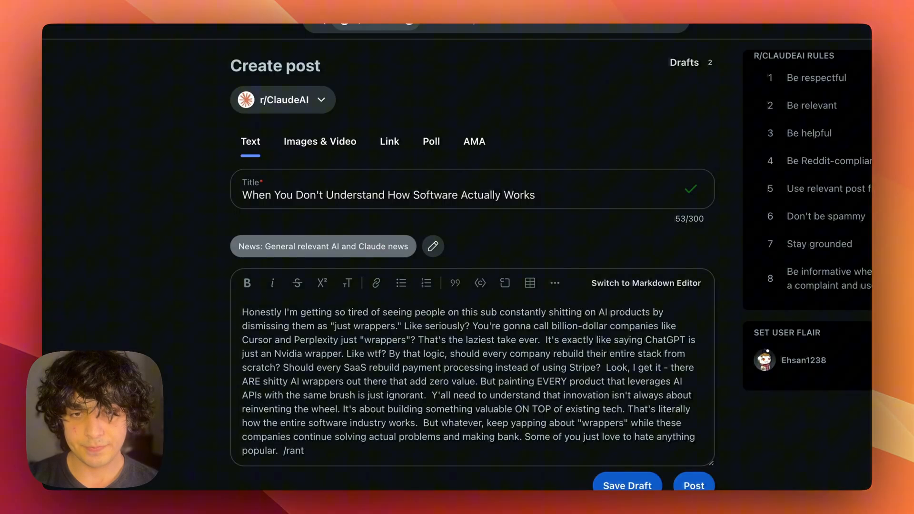
click(694, 485)
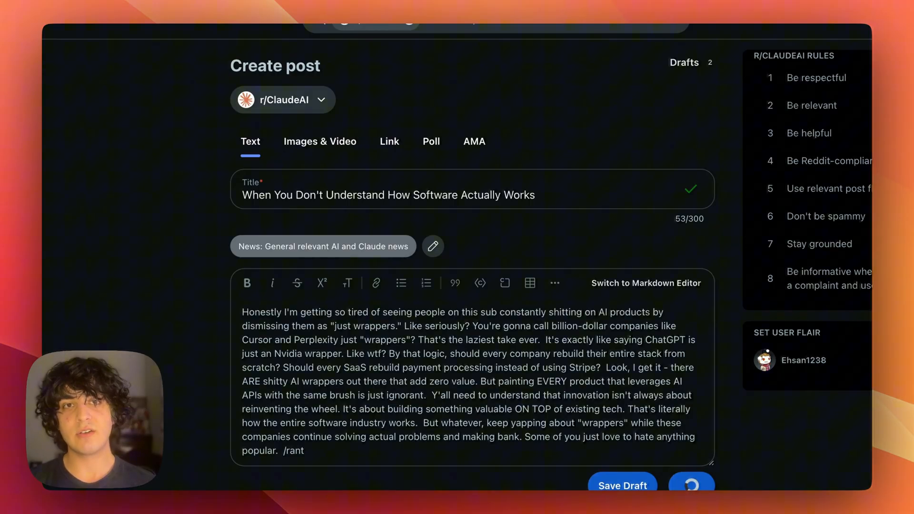
click(691, 485)
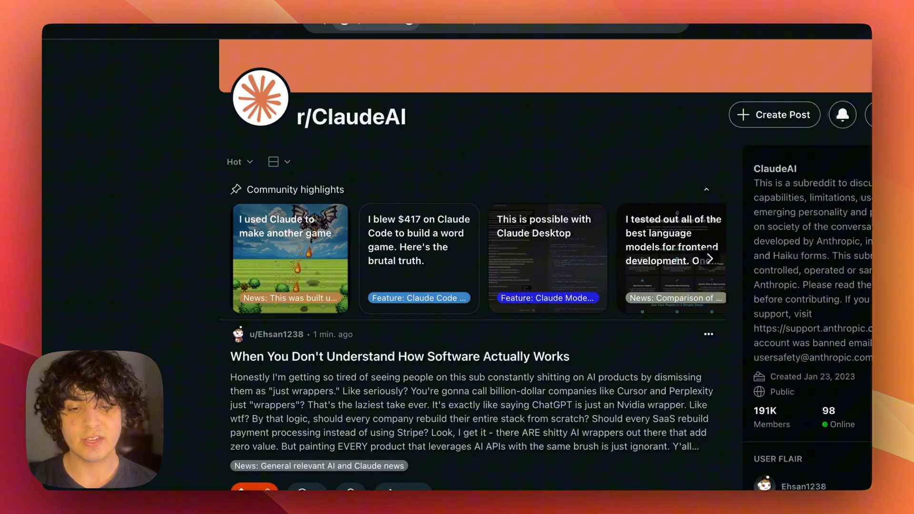